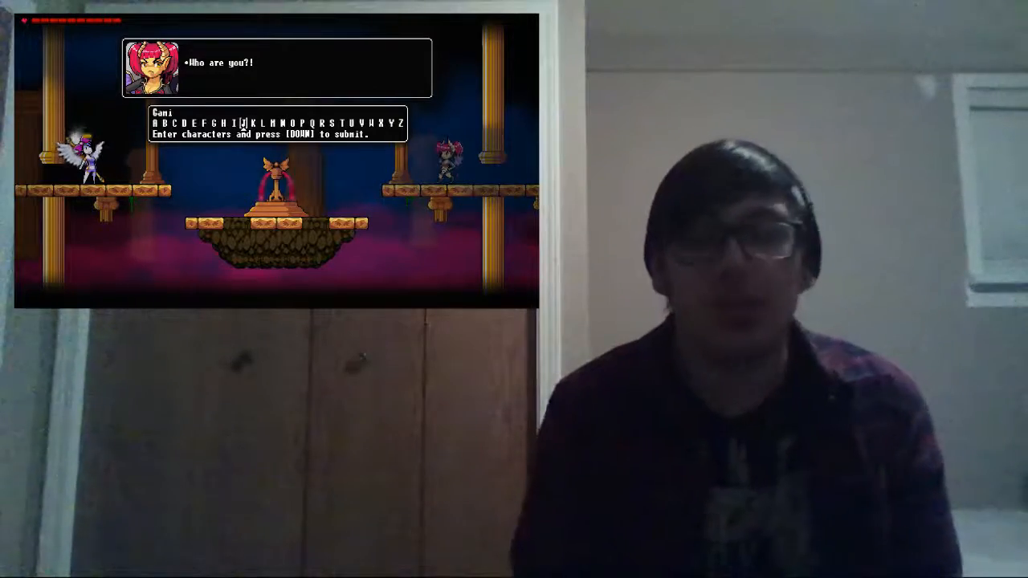
{"action": "key", "text": "d"}
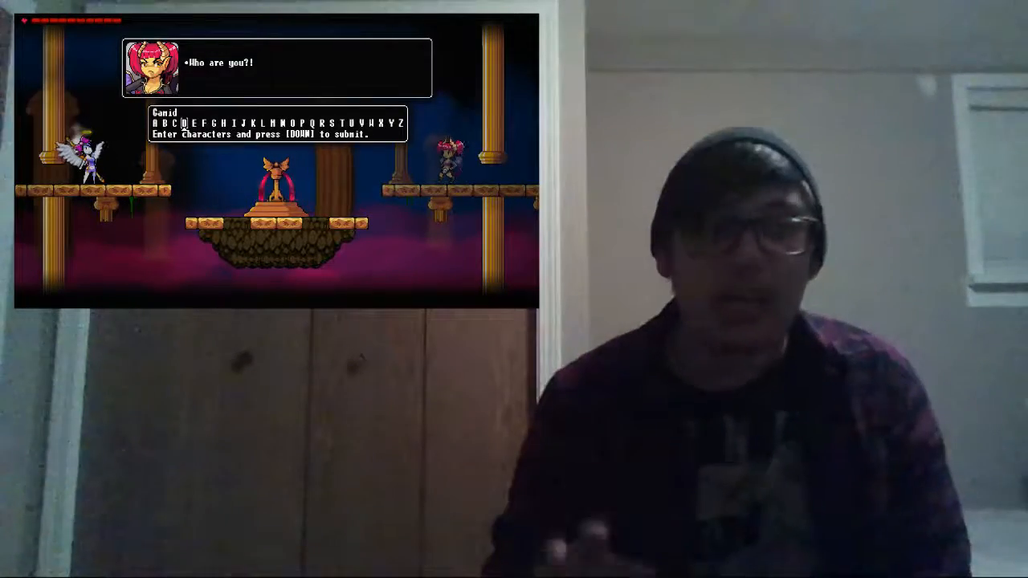